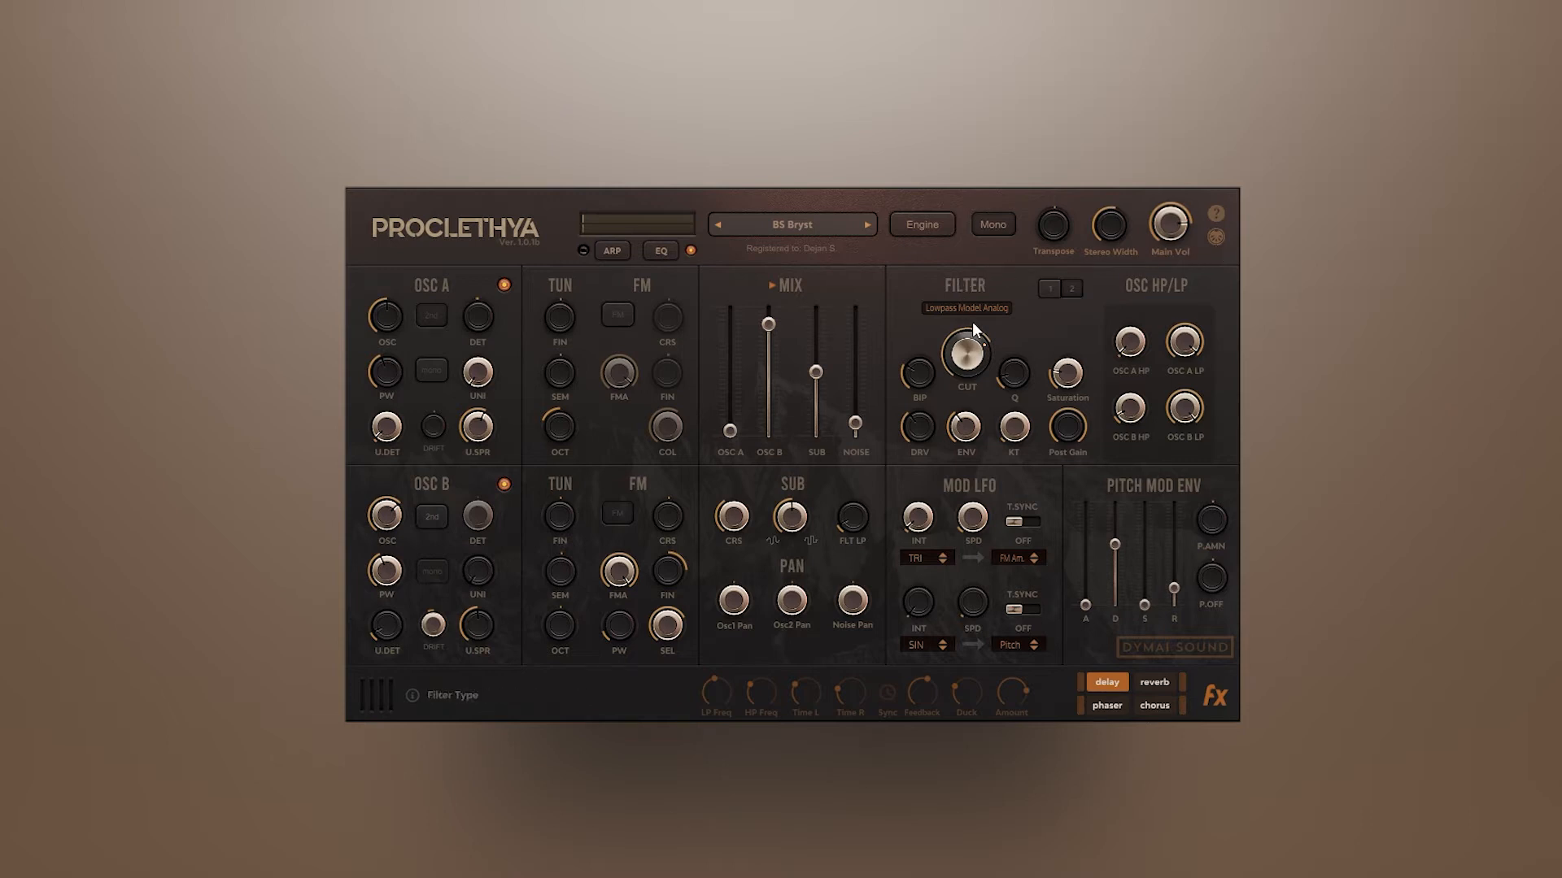
Assign Filter Cutoff to CC 1 with range 5500.00 to 16000.00 in the CC assignment list
right_click(965, 348)
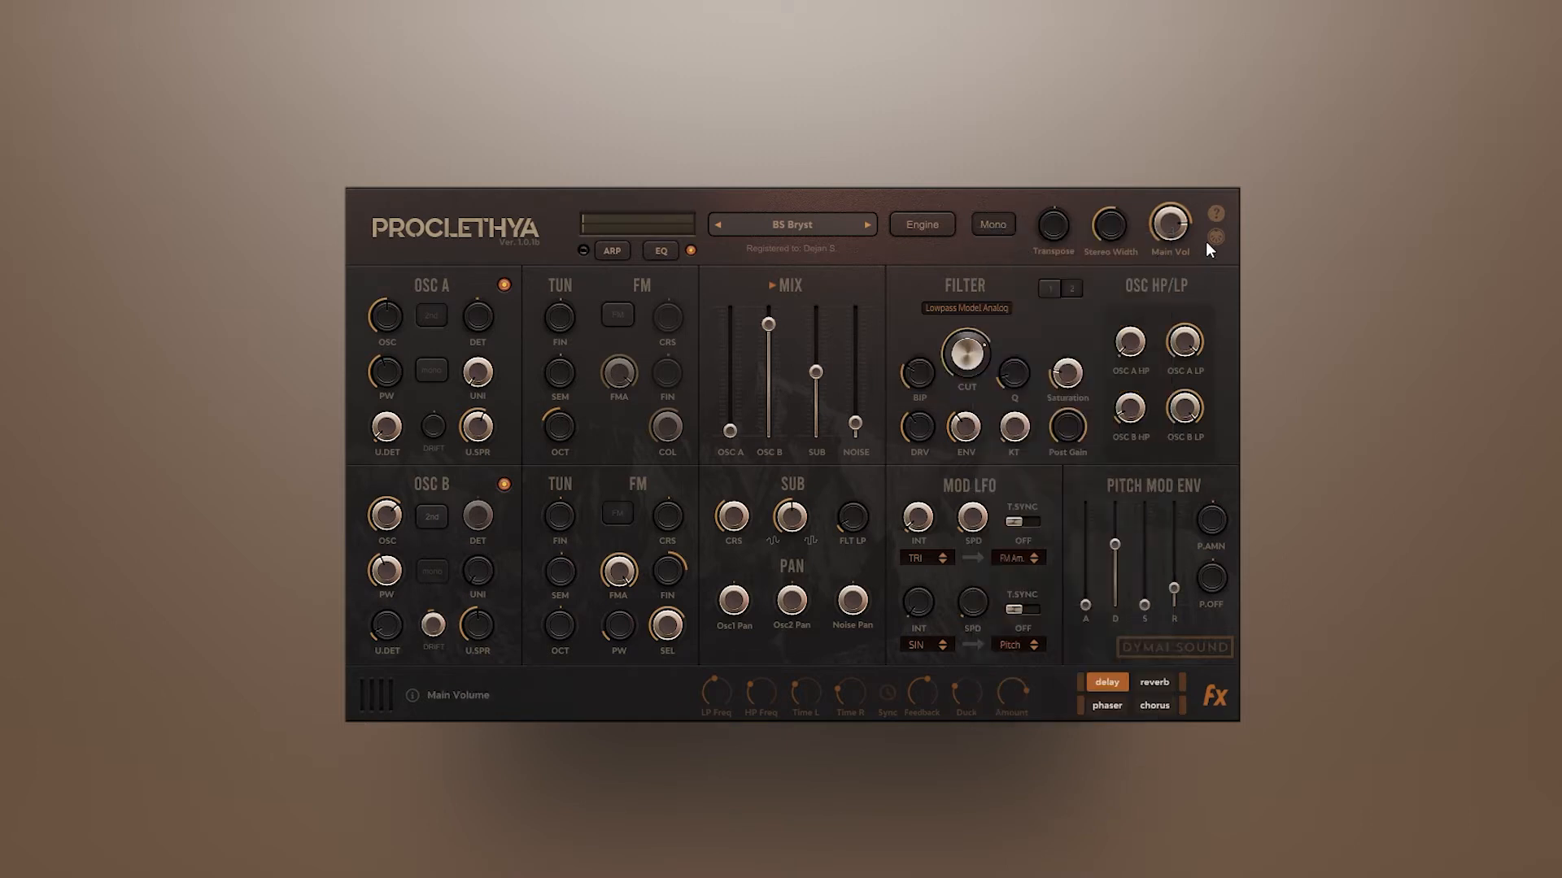
left_click(1214, 232)
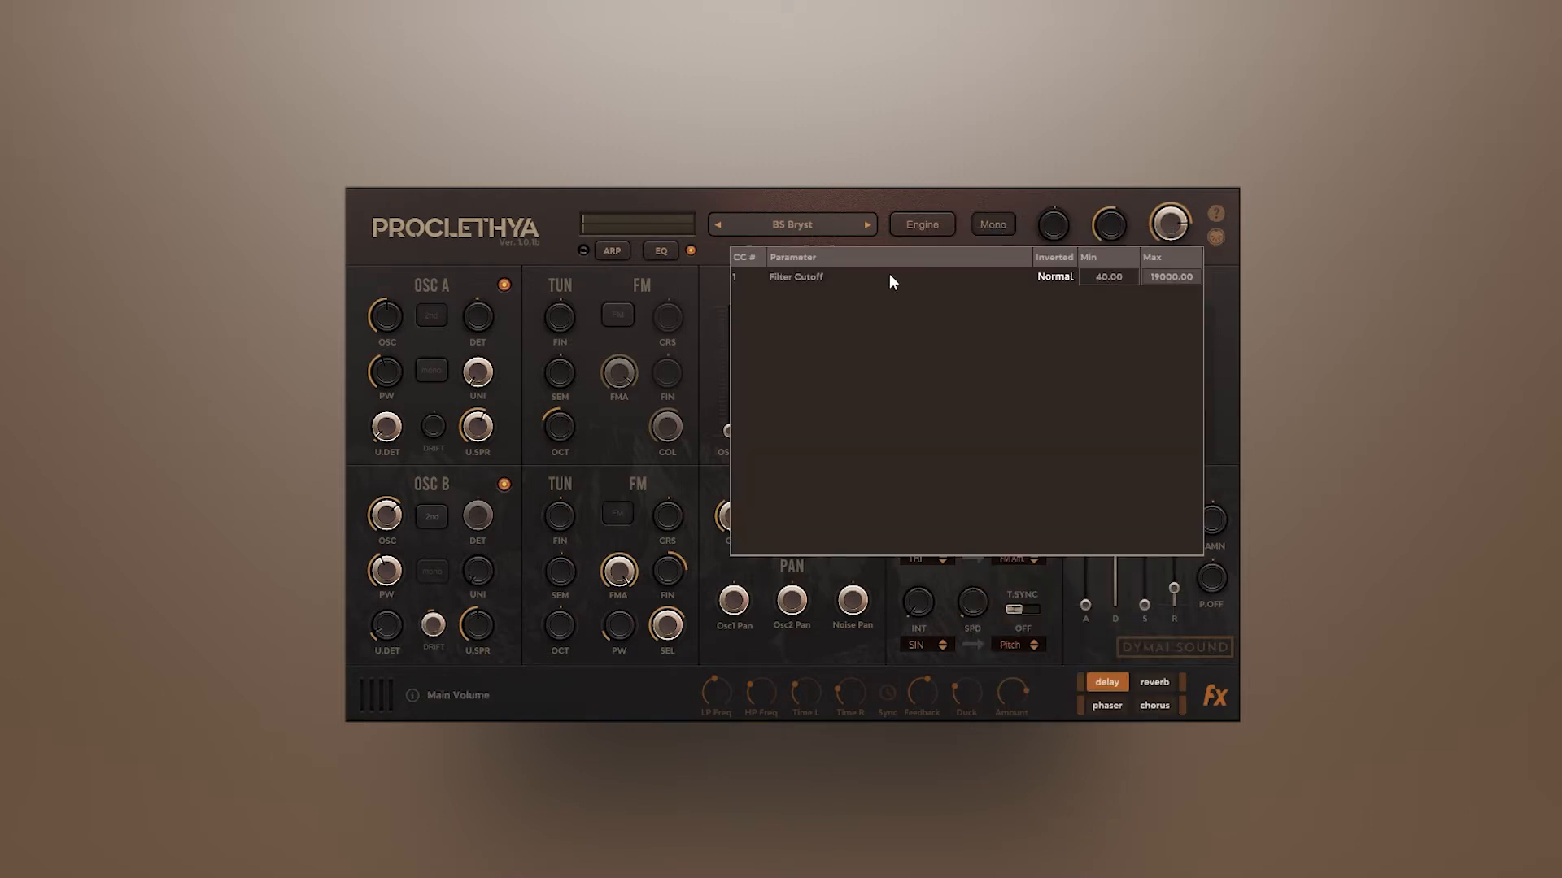
mouse_move(1103, 286)
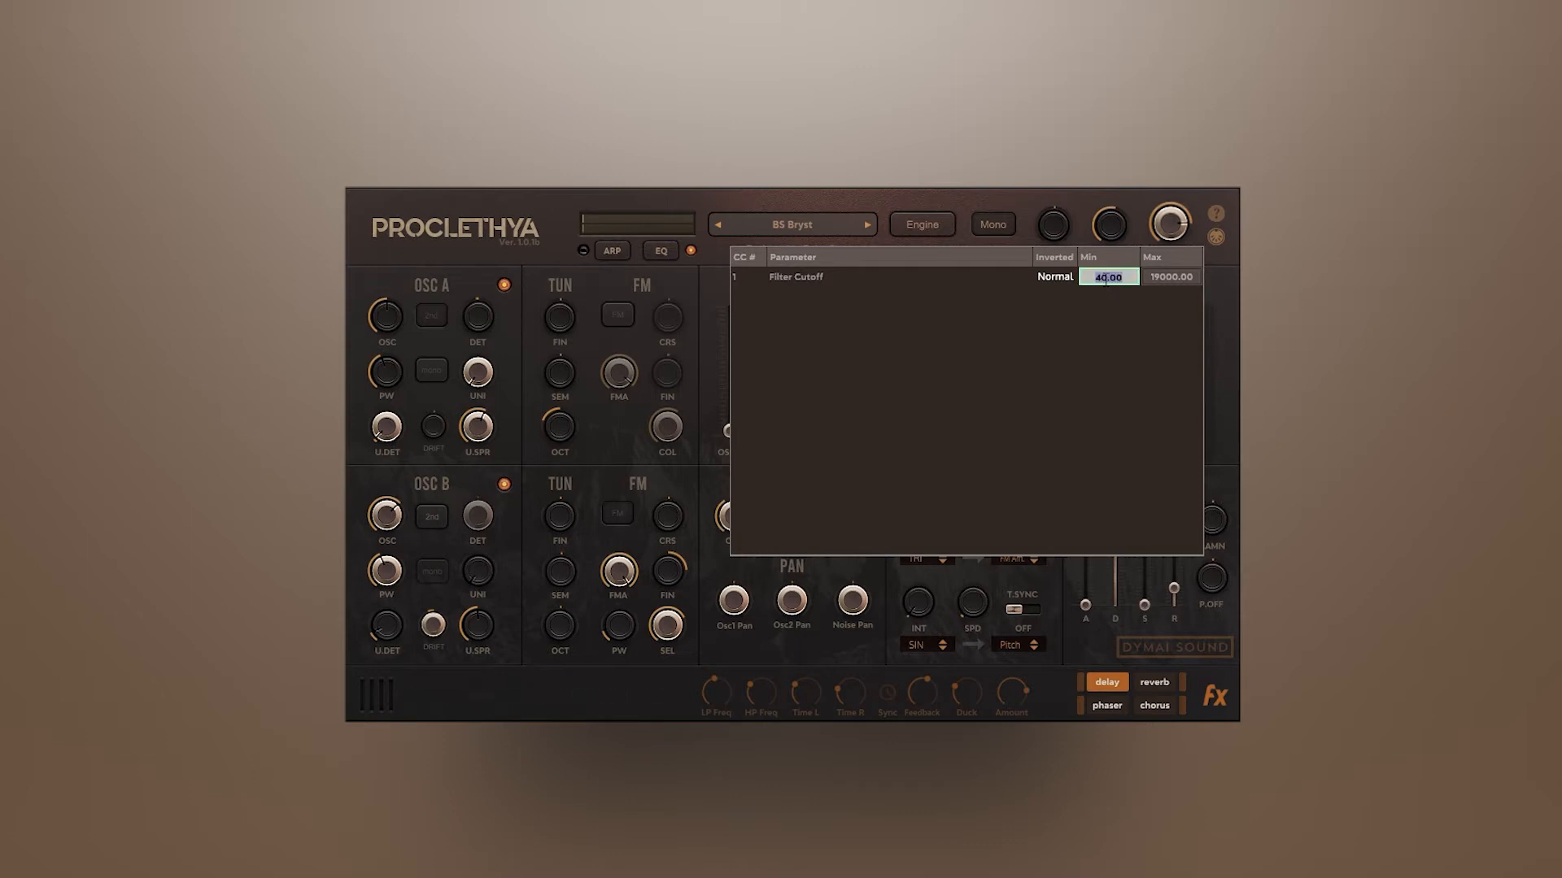
type("5500.00")
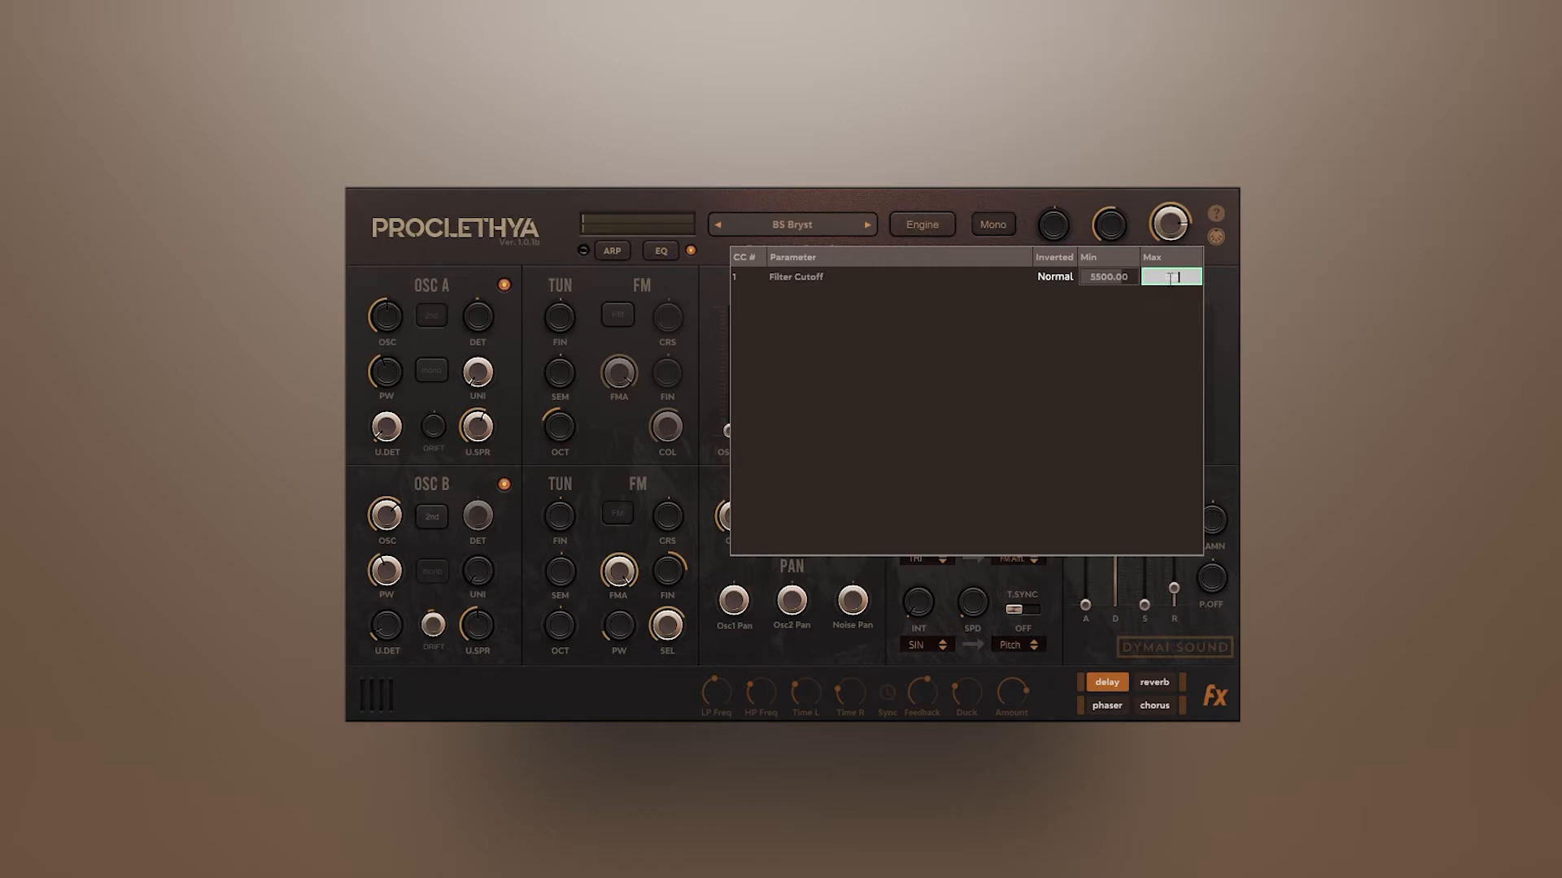
type("16000.00")
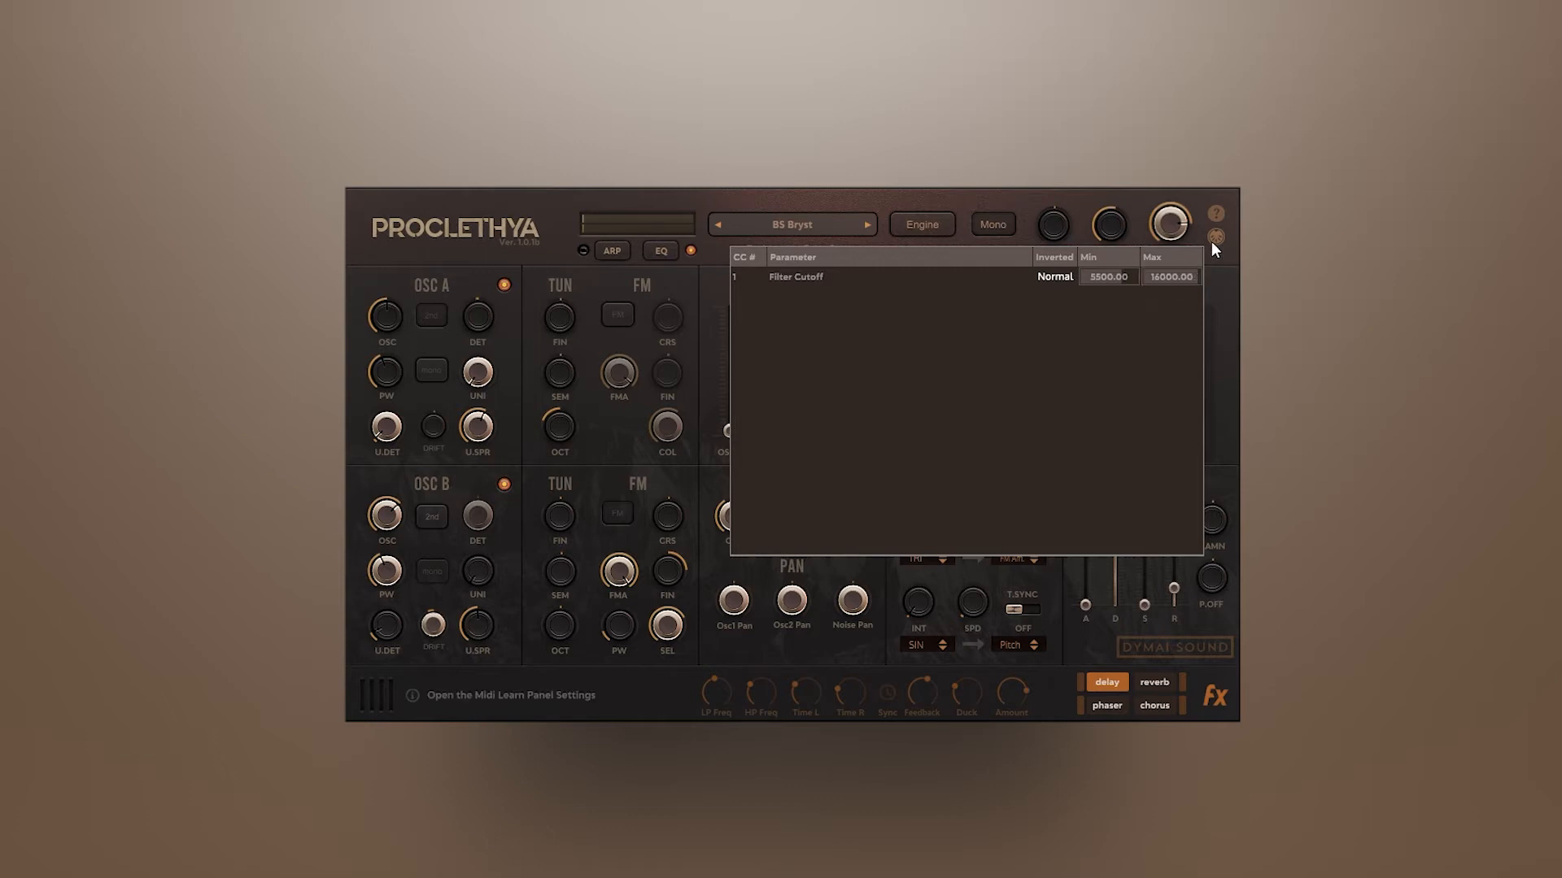
Close the assignment list and sweep the modwheel so the cutoff moves within its new range
left_click(1213, 237)
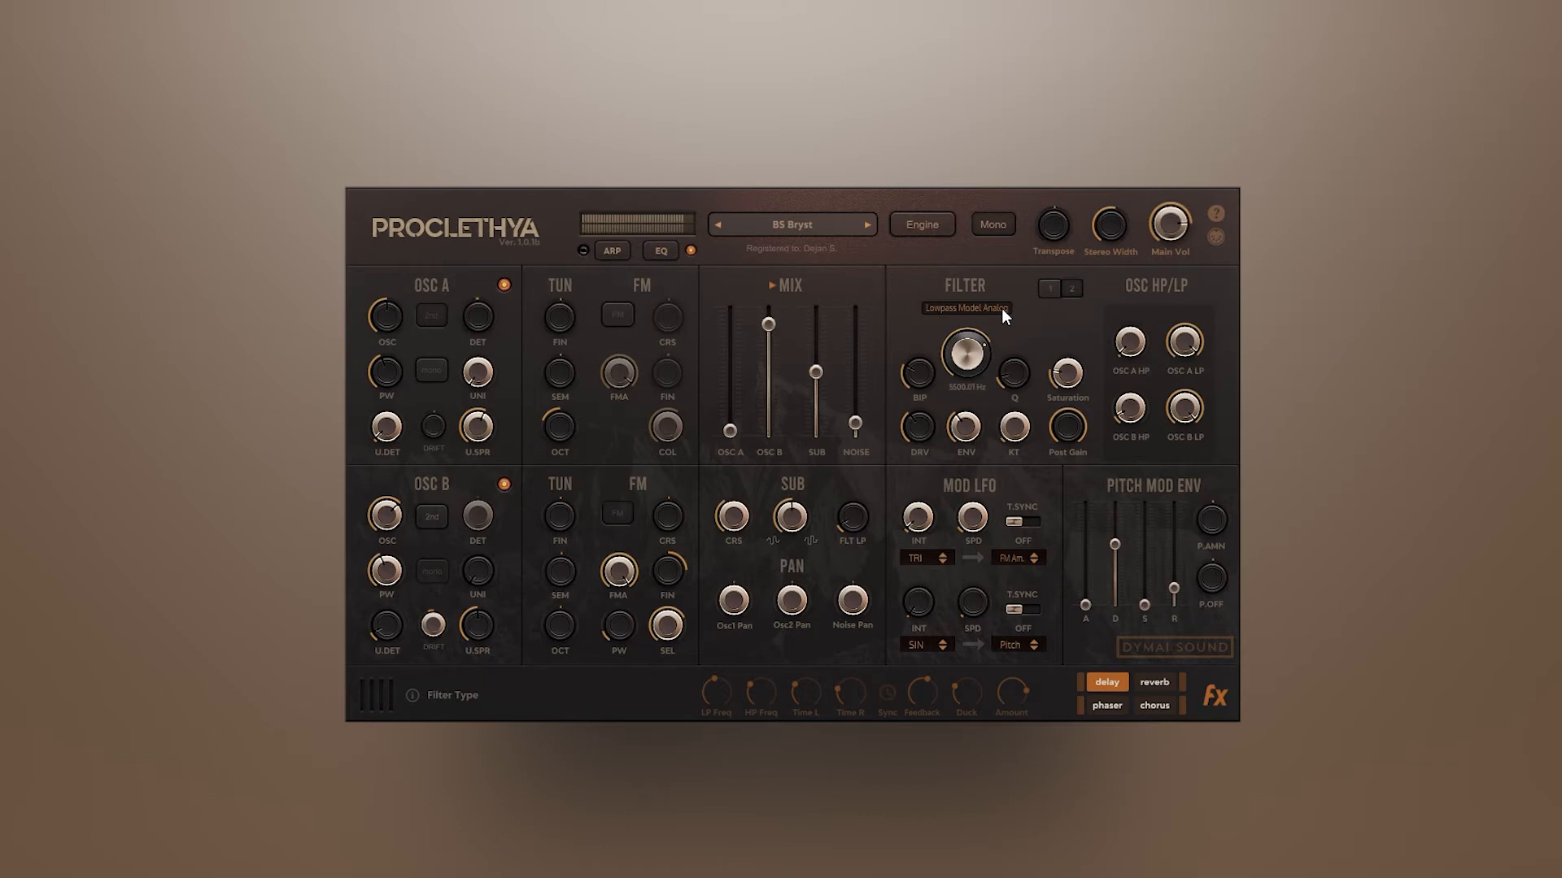
left_click_drag(964, 353, 965, 328)
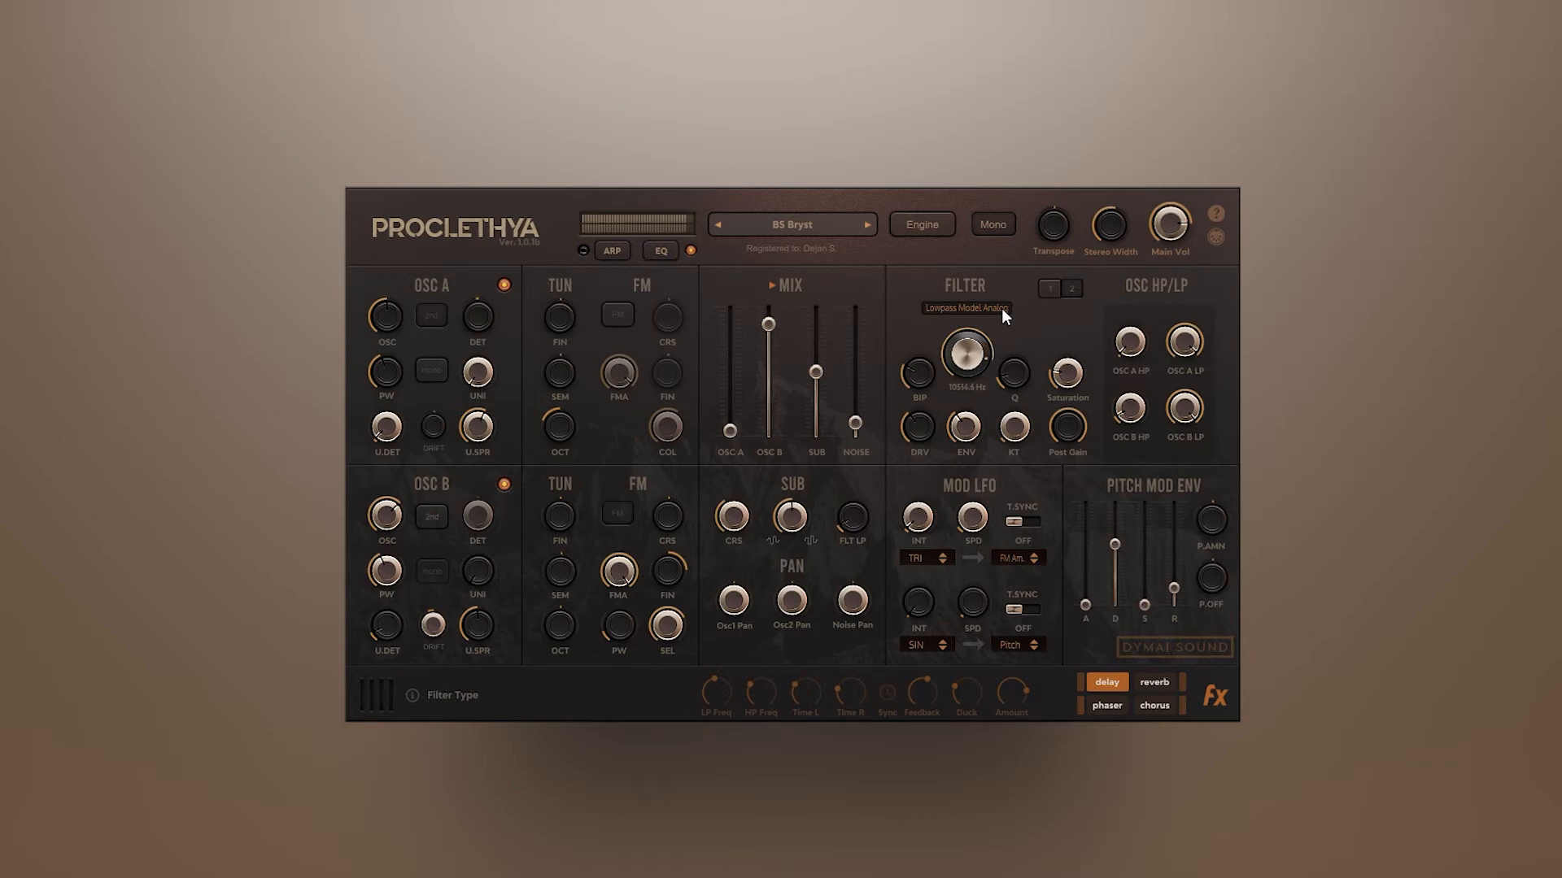
left_click_drag(965, 353, 964, 389)
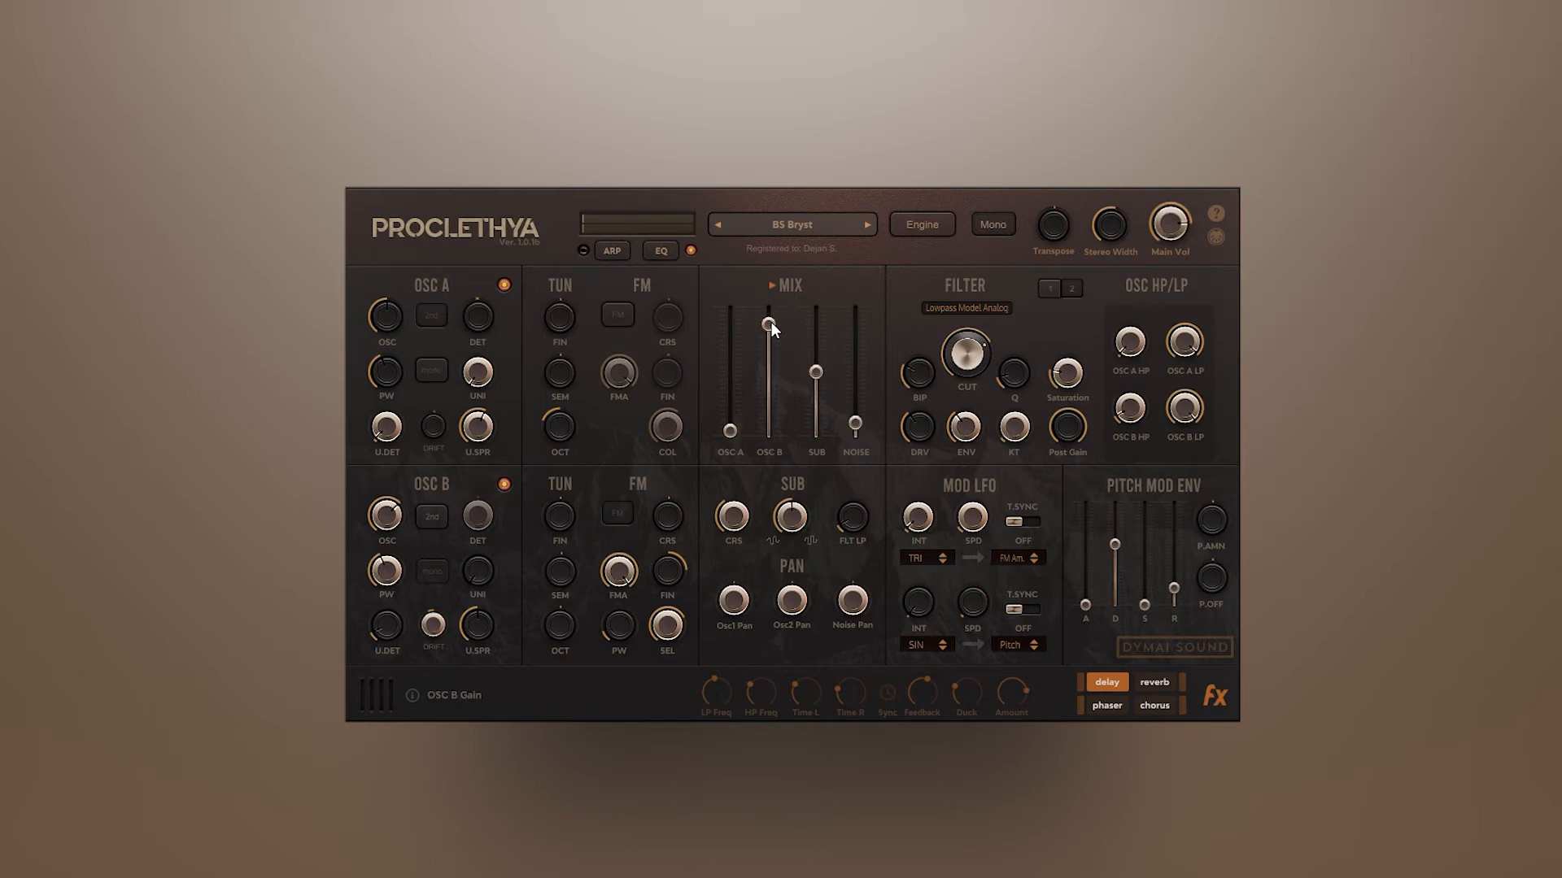
Add OSC B Gain as a second CC 1 assignment and adjust its maximum
right_click(768, 324)
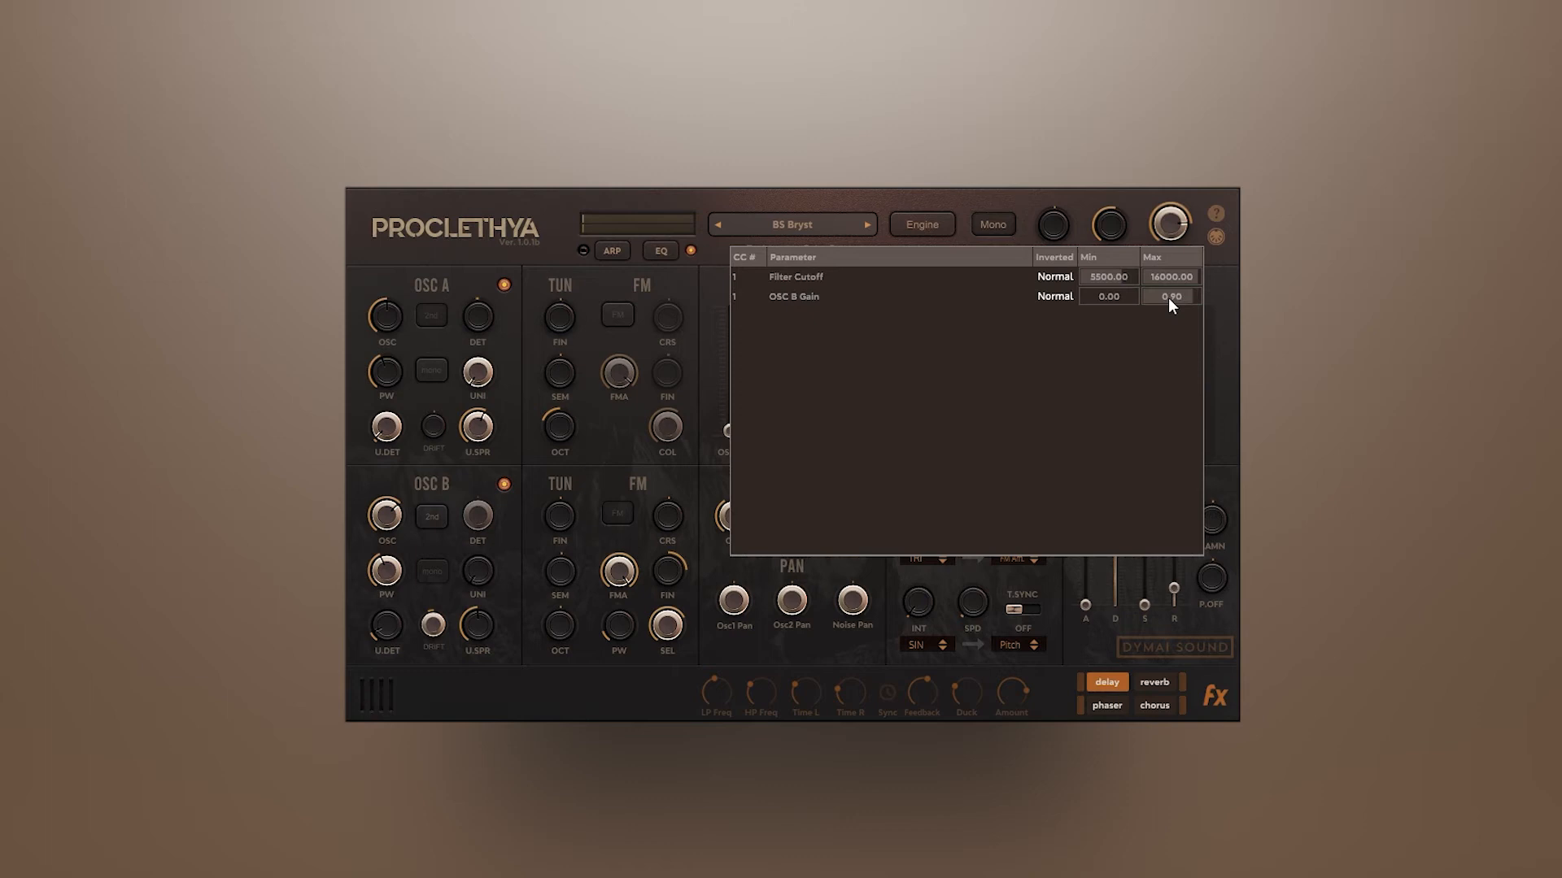
left_click(1053, 296)
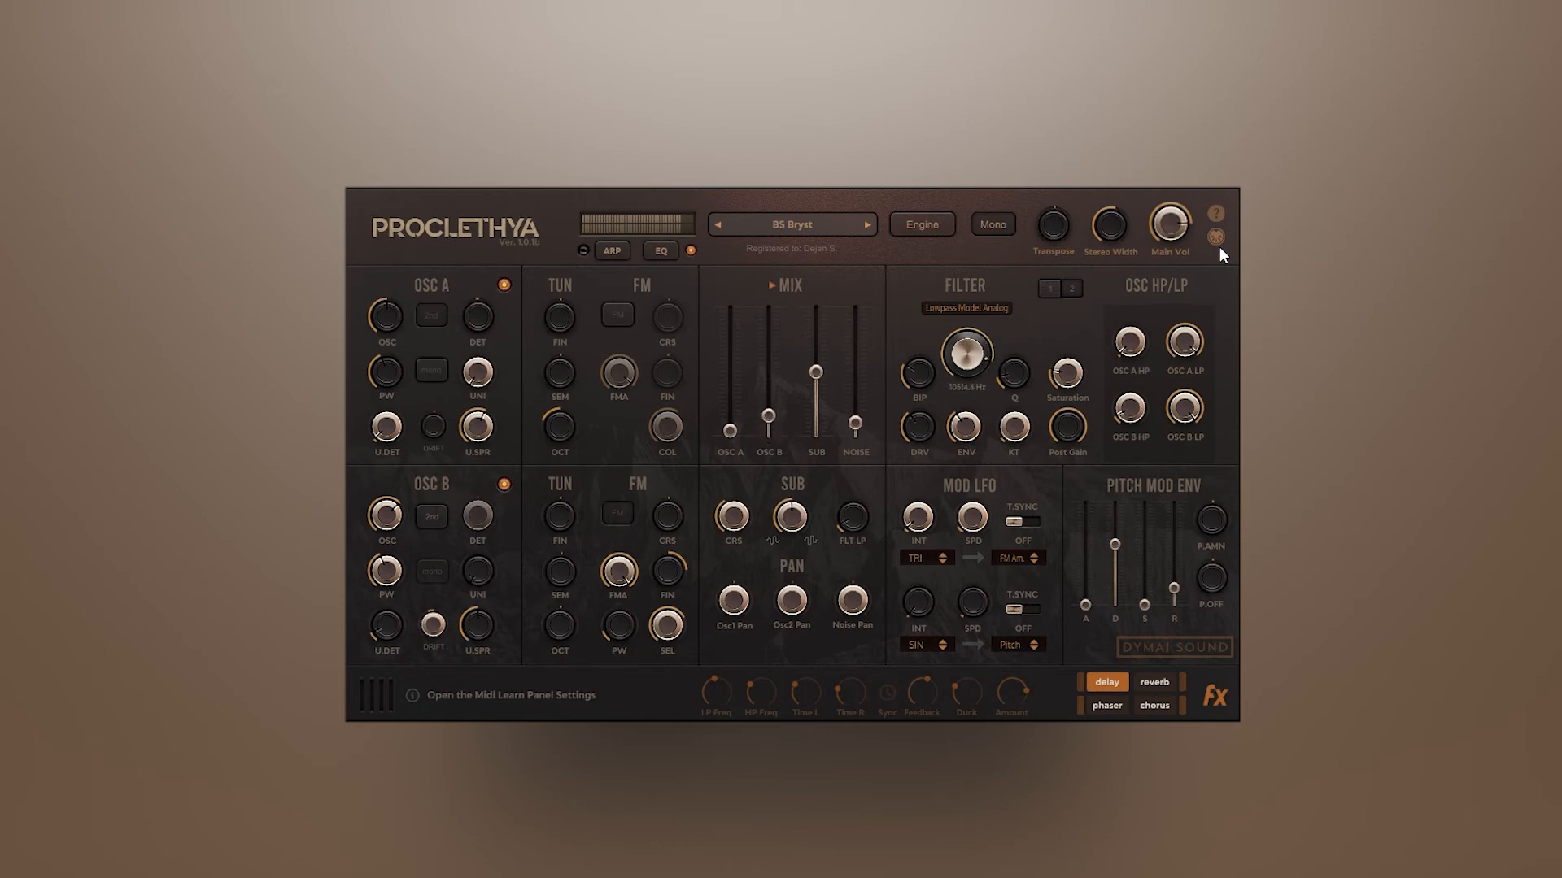
left_click_drag(766, 414, 766, 323)
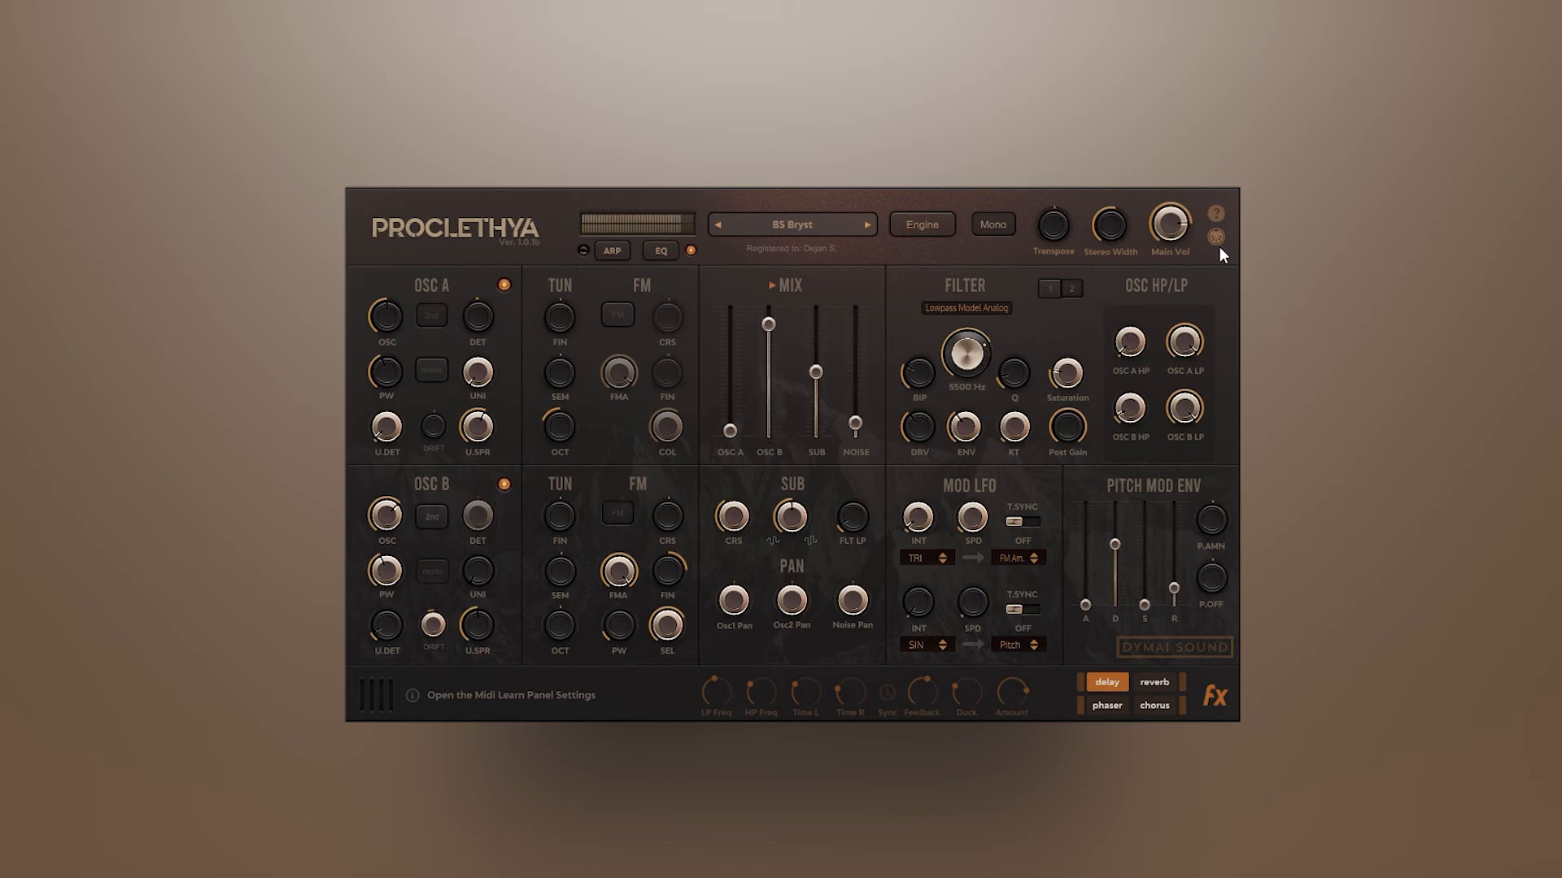
left_click_drag(768, 324, 768, 428)
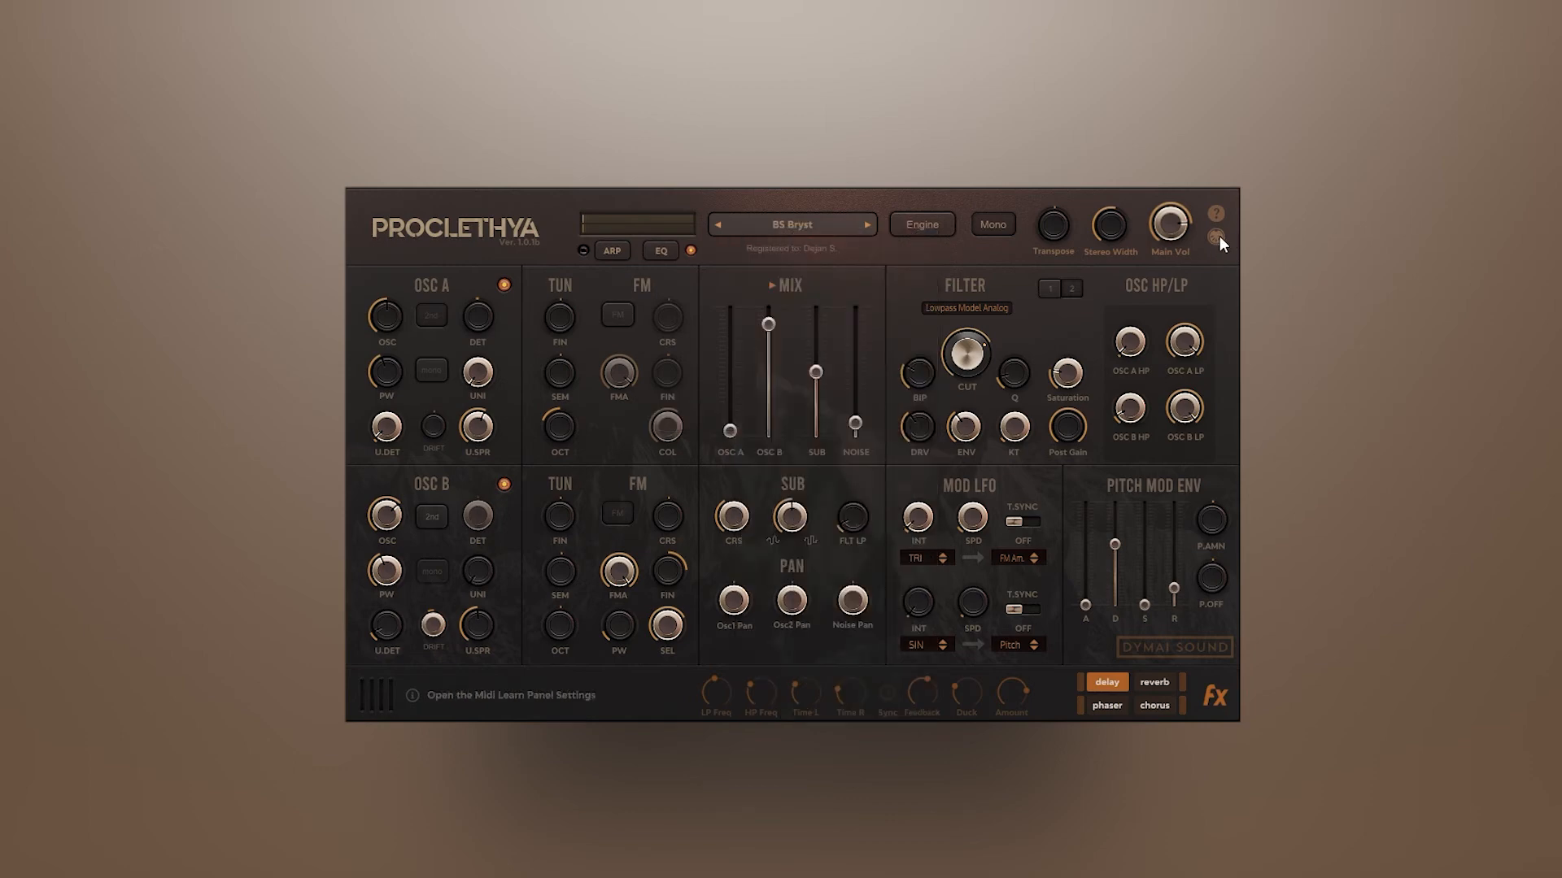
Assign OSC A gain to CC 1 and test all three assignments with the modwheel
left_click(1217, 237)
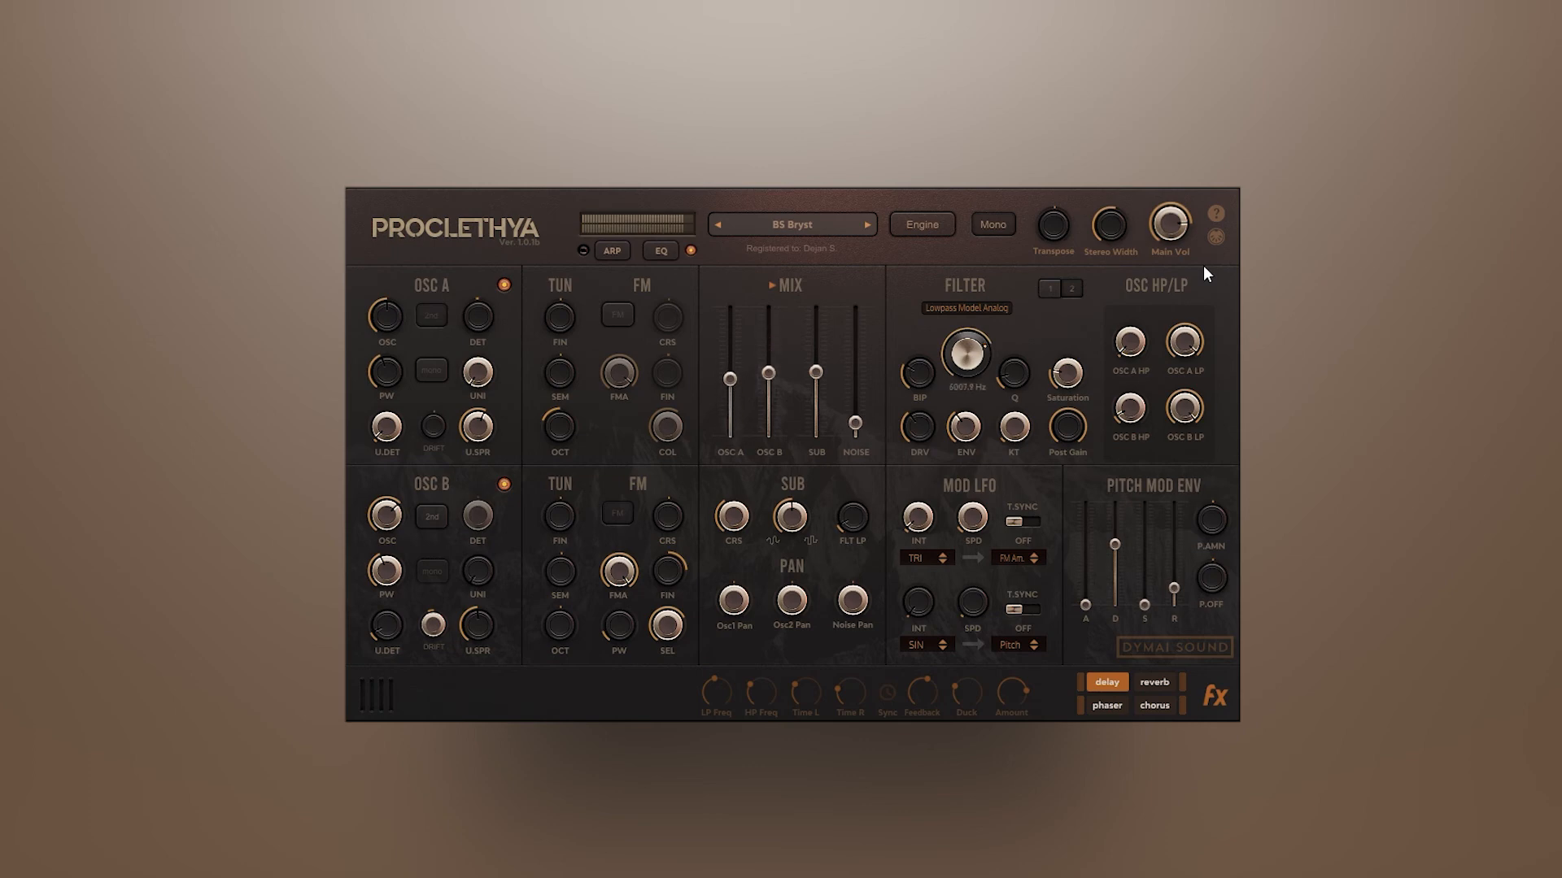
left_click_drag(730, 380, 730, 319)
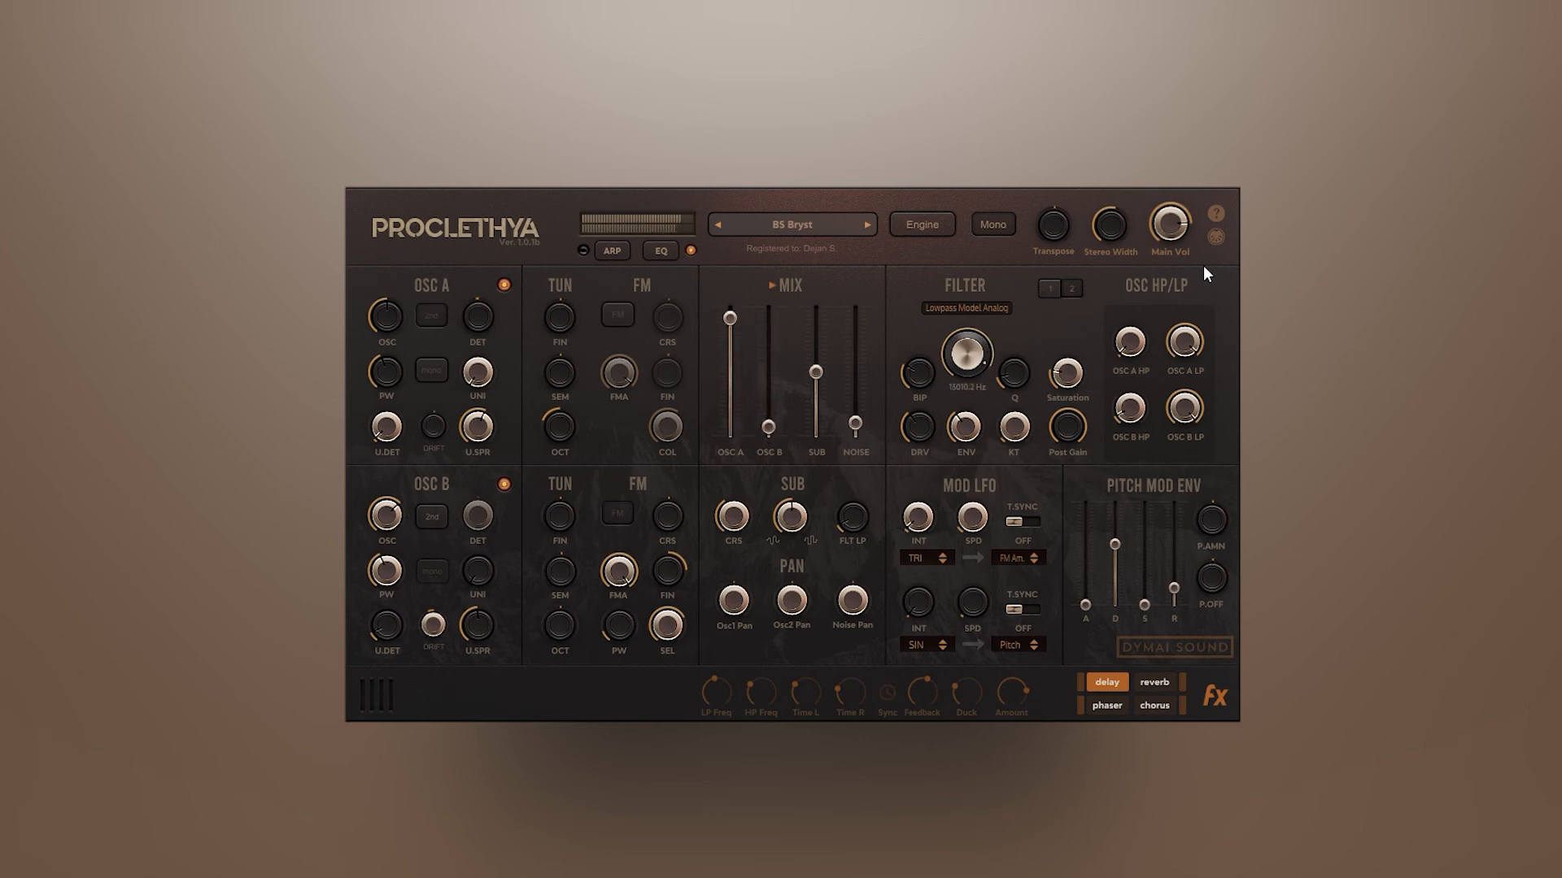